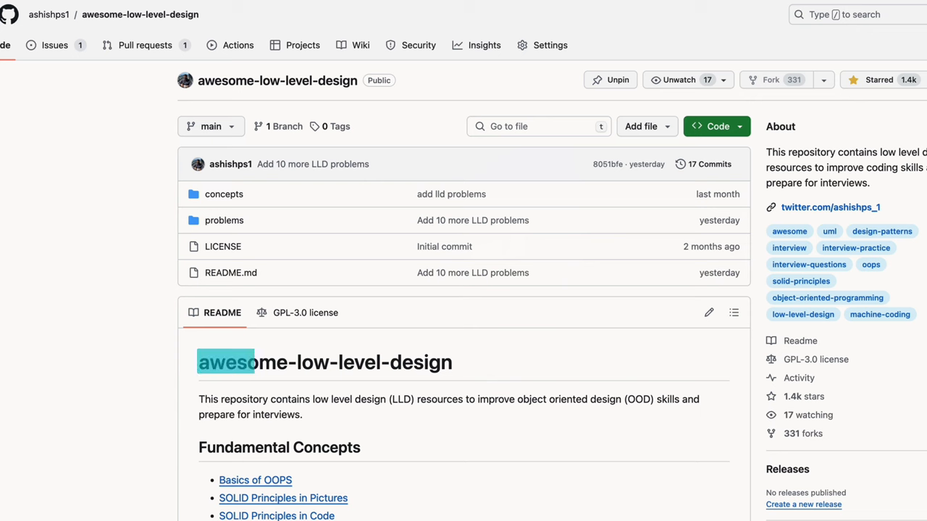
scroll(down, 3)
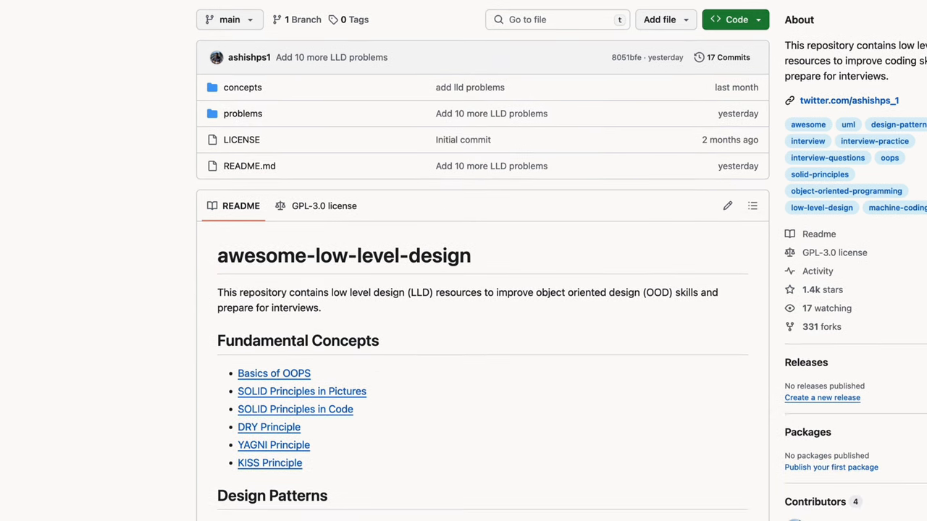
scroll(down, 3)
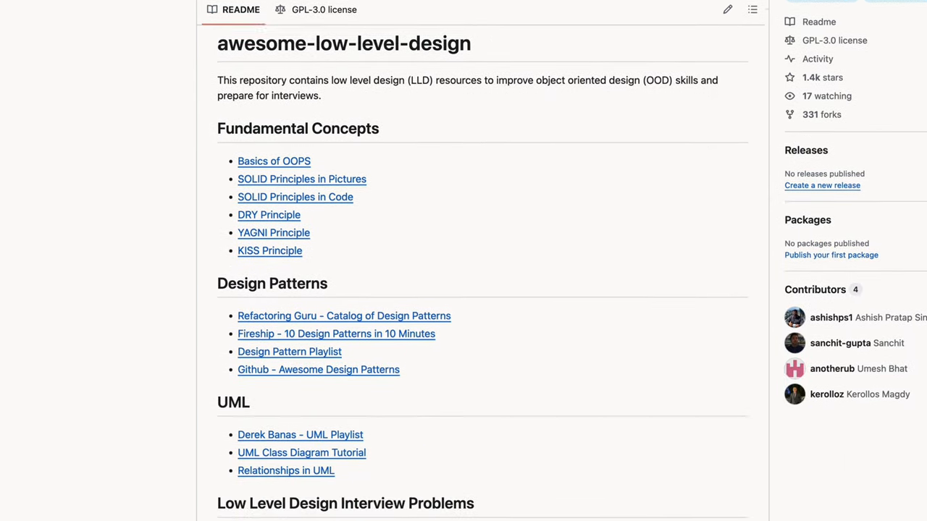
scroll(down, 3)
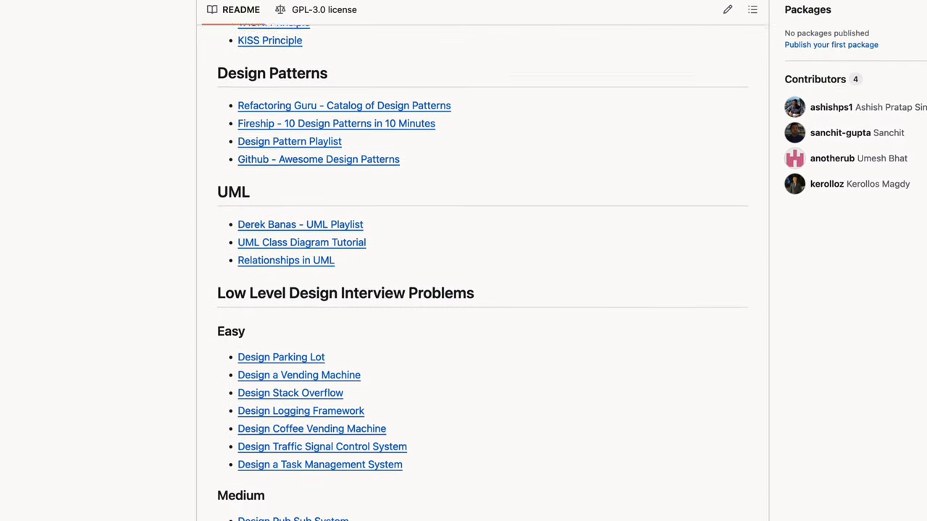
scroll(down, 3)
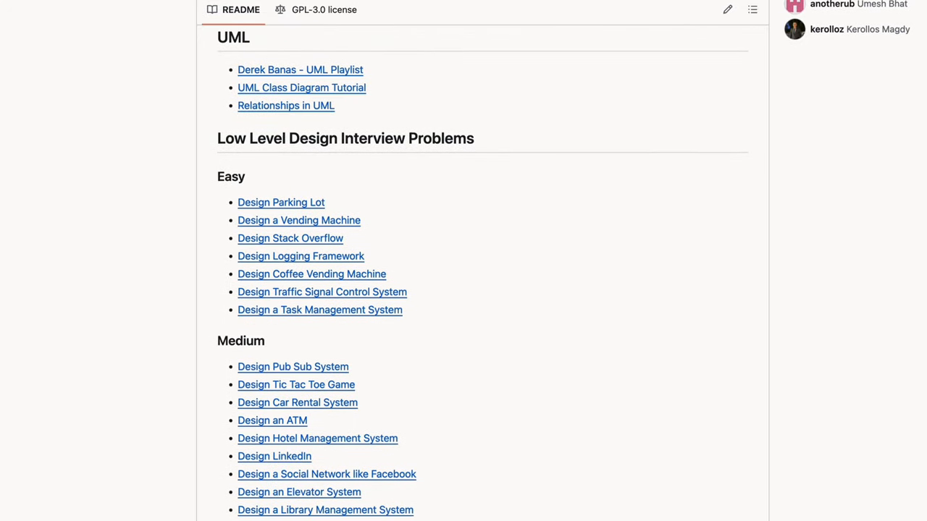